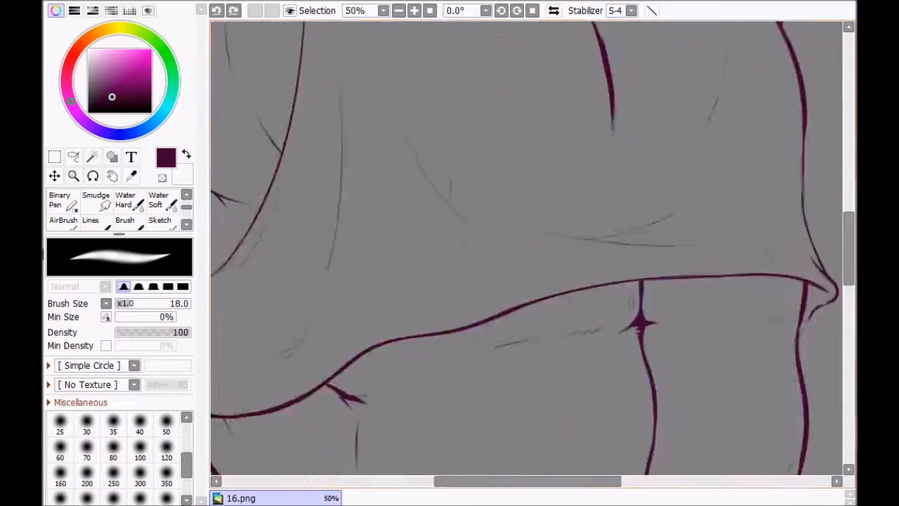
Colour and shade the head with dark swept hair, gold earring, pink nose and soft fur.
click(92, 156)
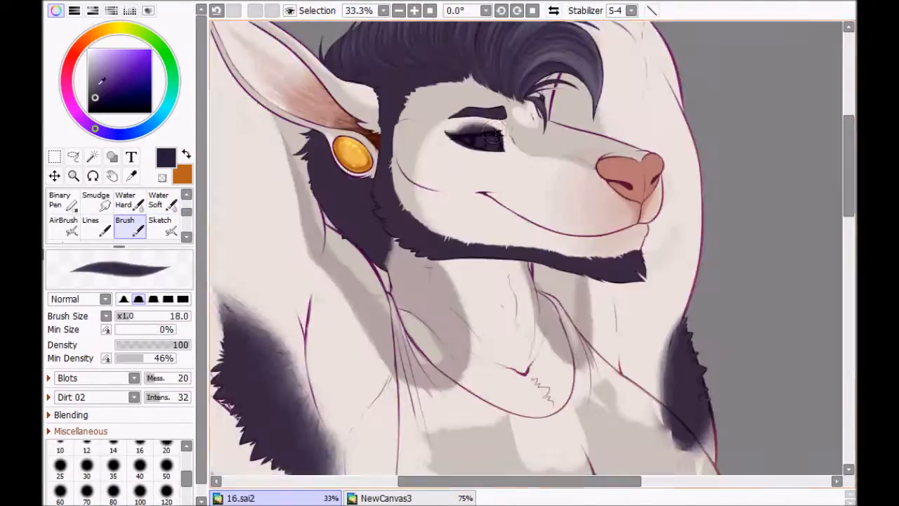
Colour the eye light blue, then block in orange strokes across chest and shoulders at size 55.
click(125, 200)
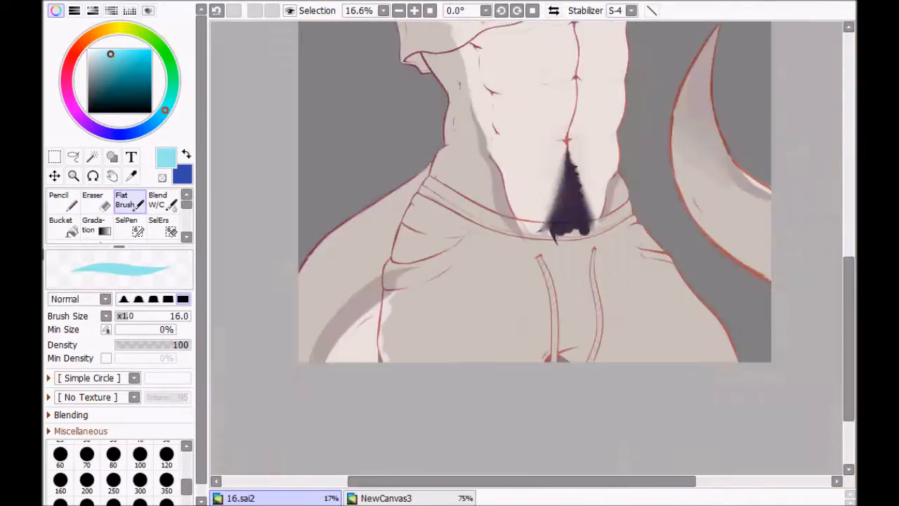
click(61, 220)
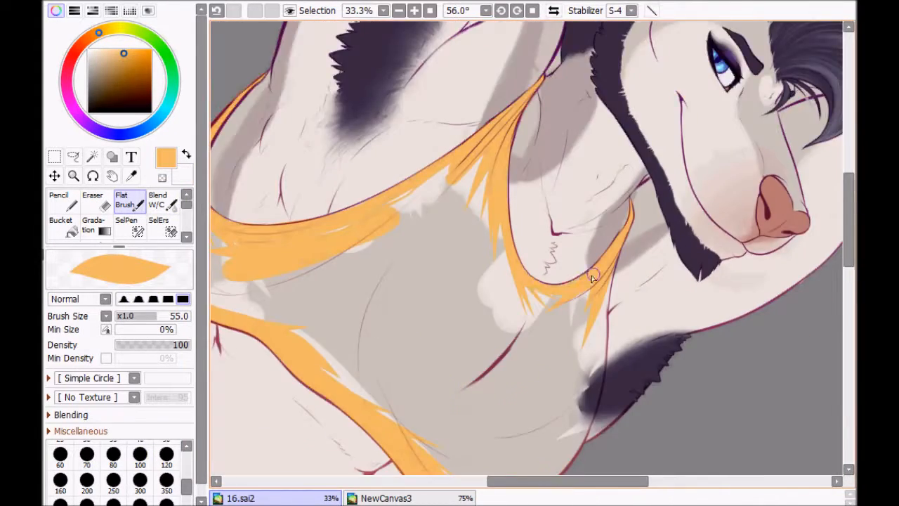
Paint a pink tank top, a glowing blue bokeh background, and darken the arm fur.
click(92, 223)
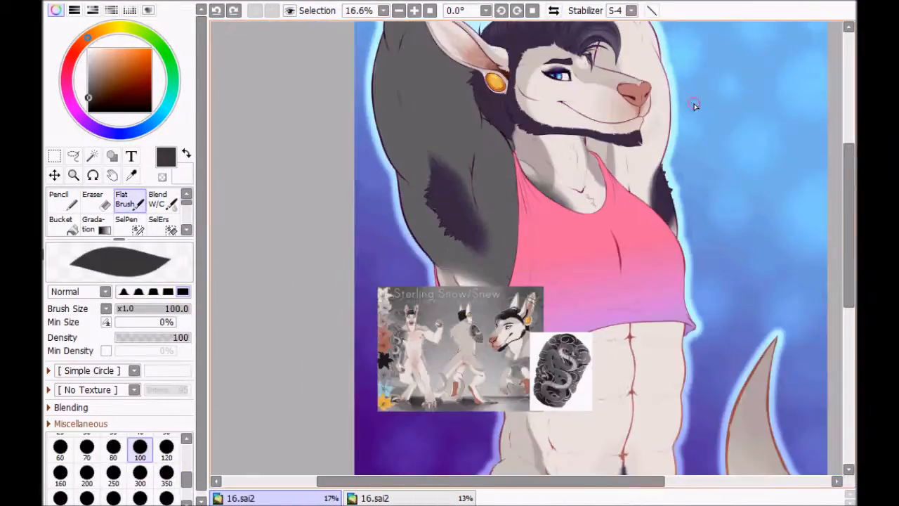
click(92, 199)
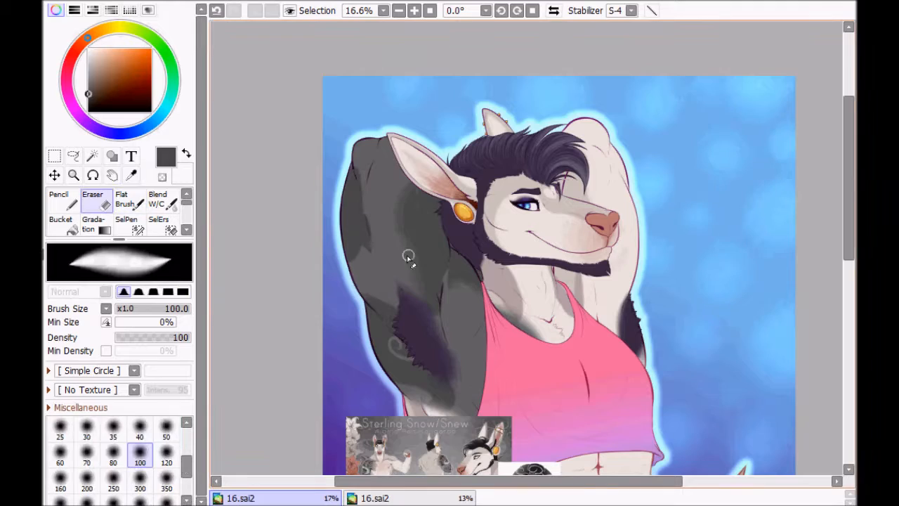